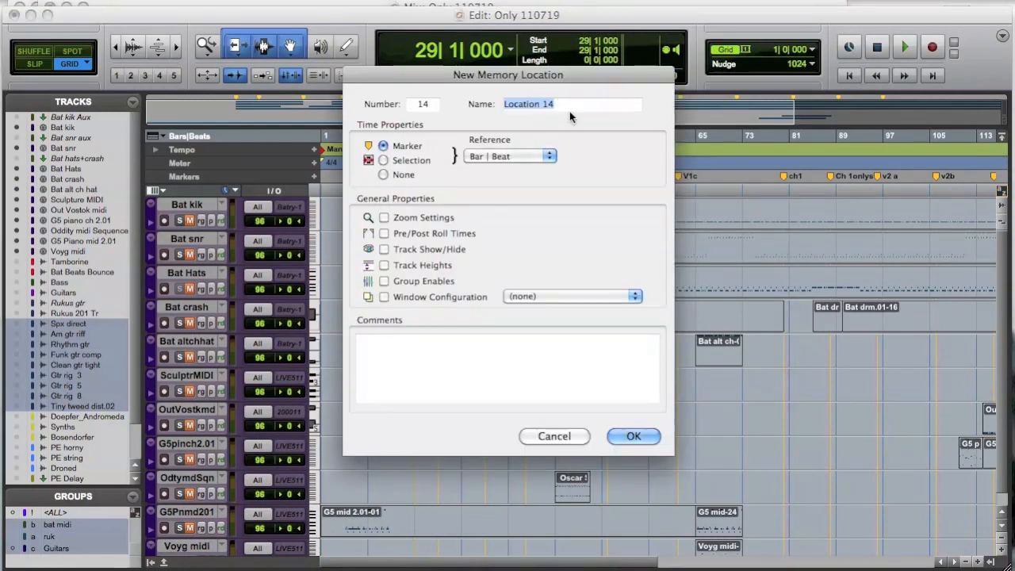
# Step: Name the location 'Show MIDI Tracks' with Time Properties None and Track Show/Hide ticked, then confirm it
pyautogui.write('Show')
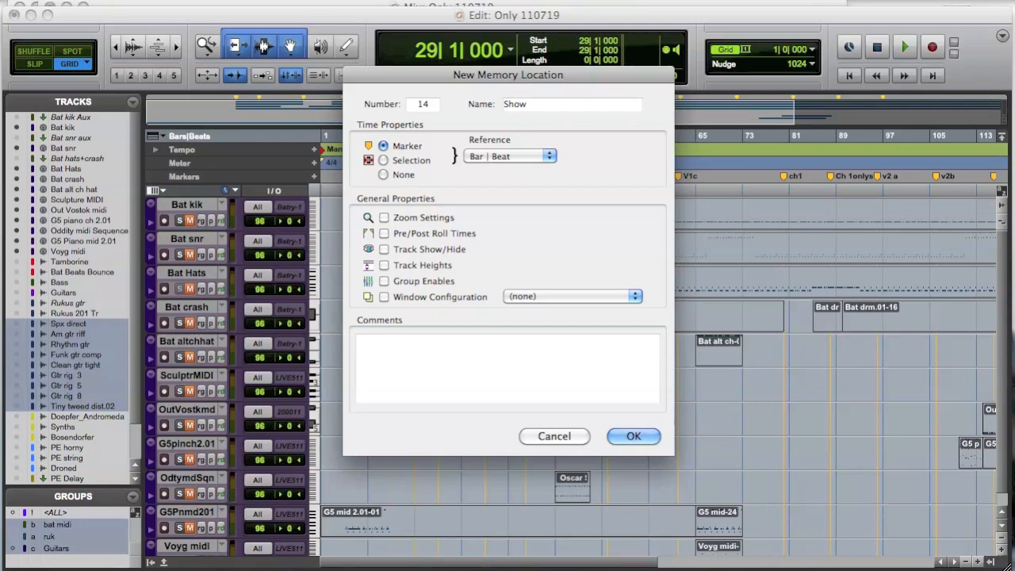
pyautogui.write('MID Tra')
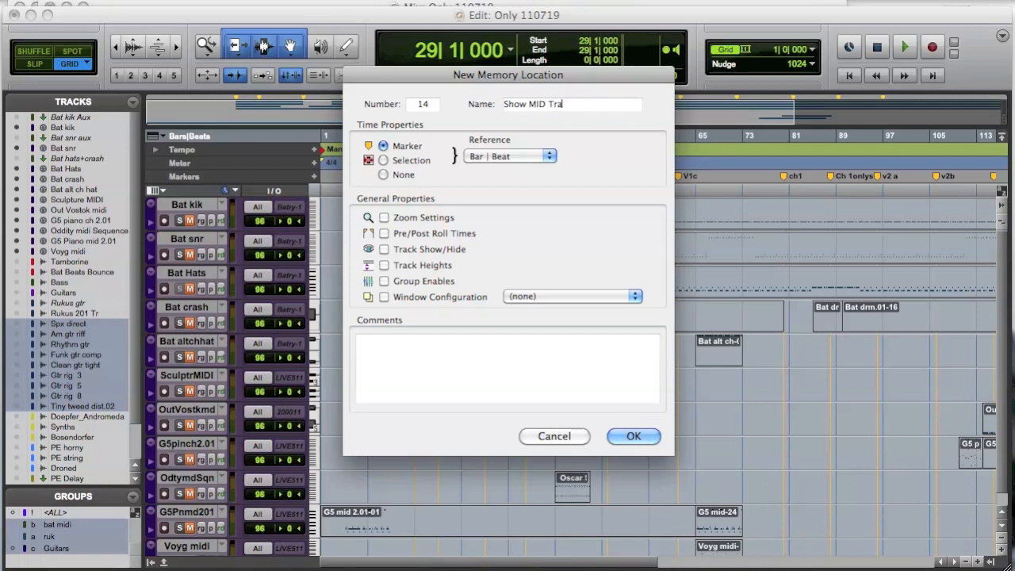
pyautogui.write('cks')
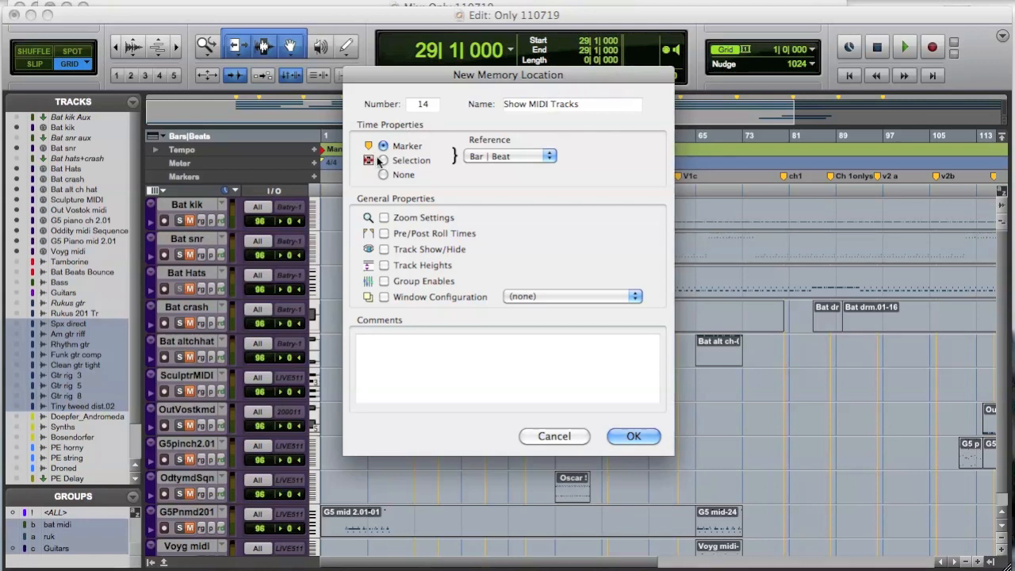
pyautogui.click(384, 146)
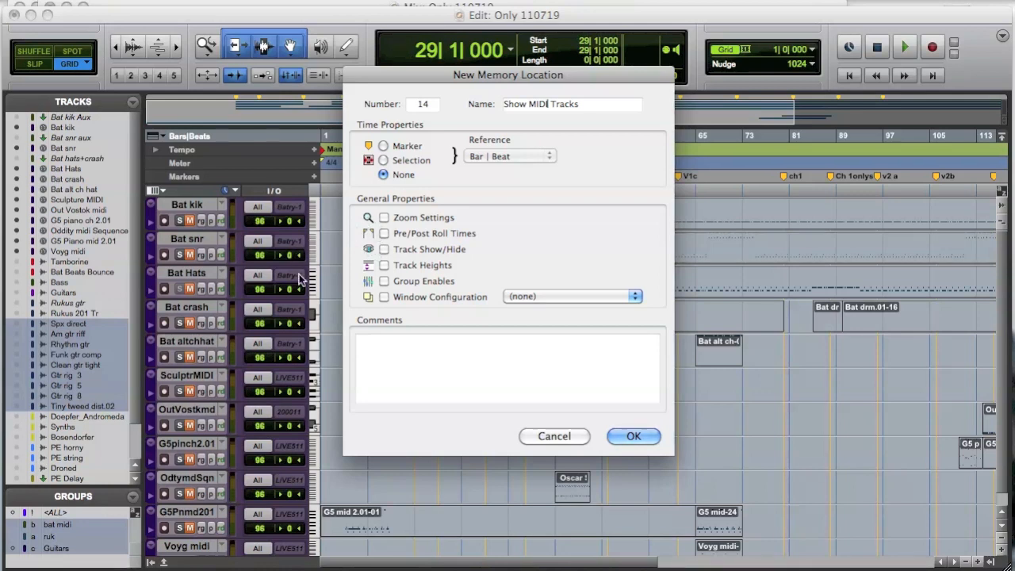
pyautogui.moveTo(388, 262)
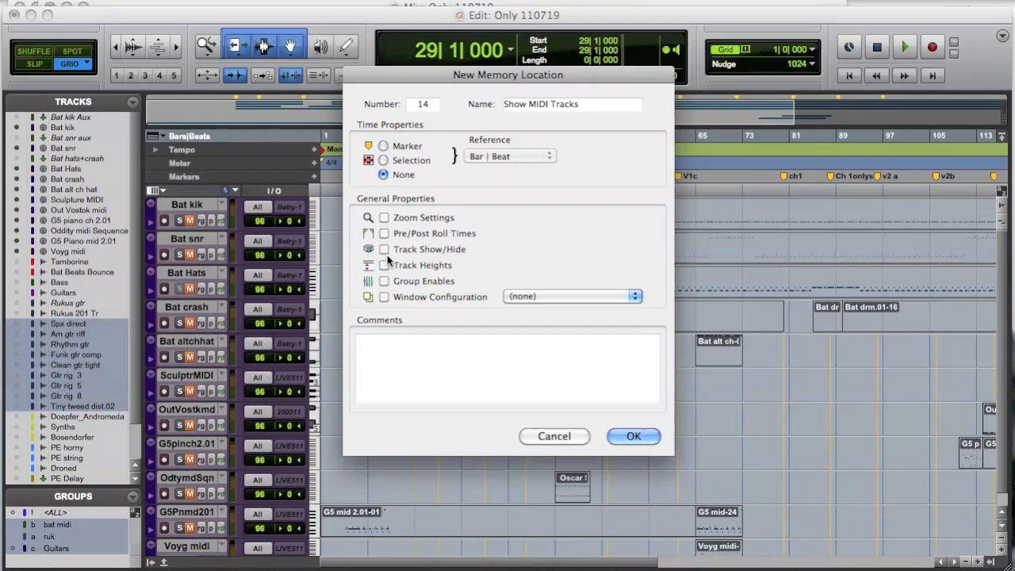
pyautogui.click(384, 249)
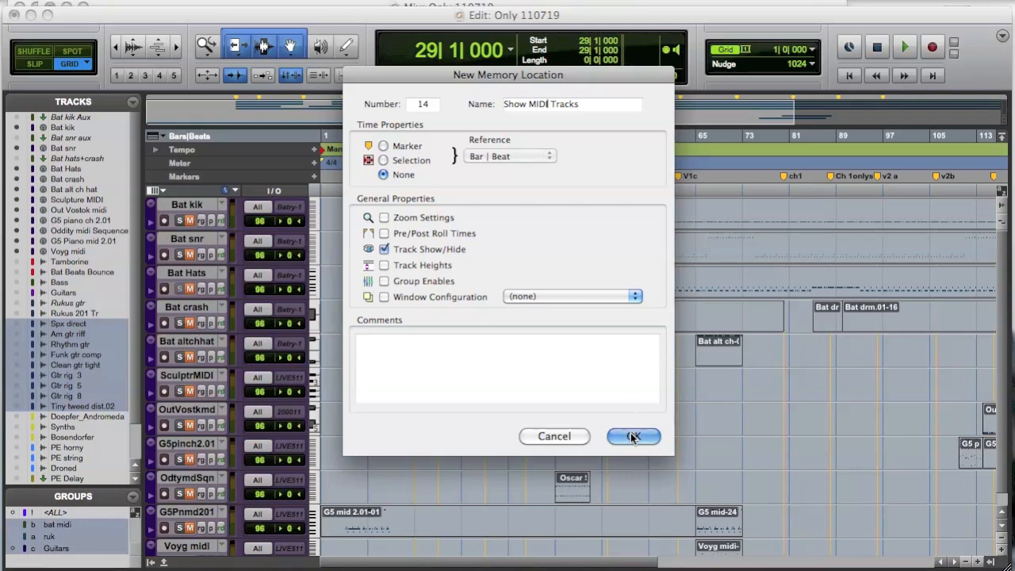
pyautogui.click(634, 436)
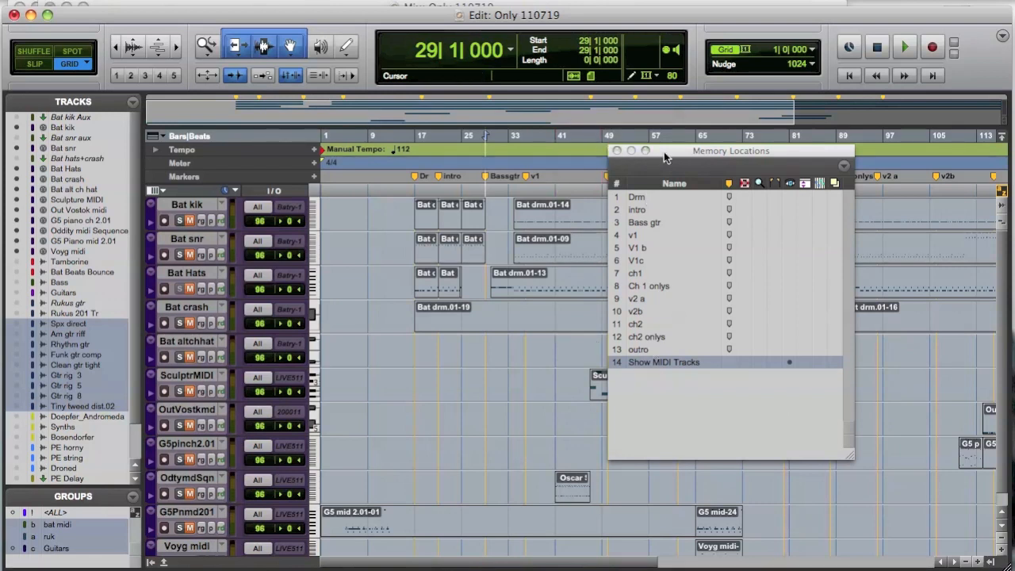
# Step: Open the Memory Locations window from the Window menu
pyautogui.click(133, 101)
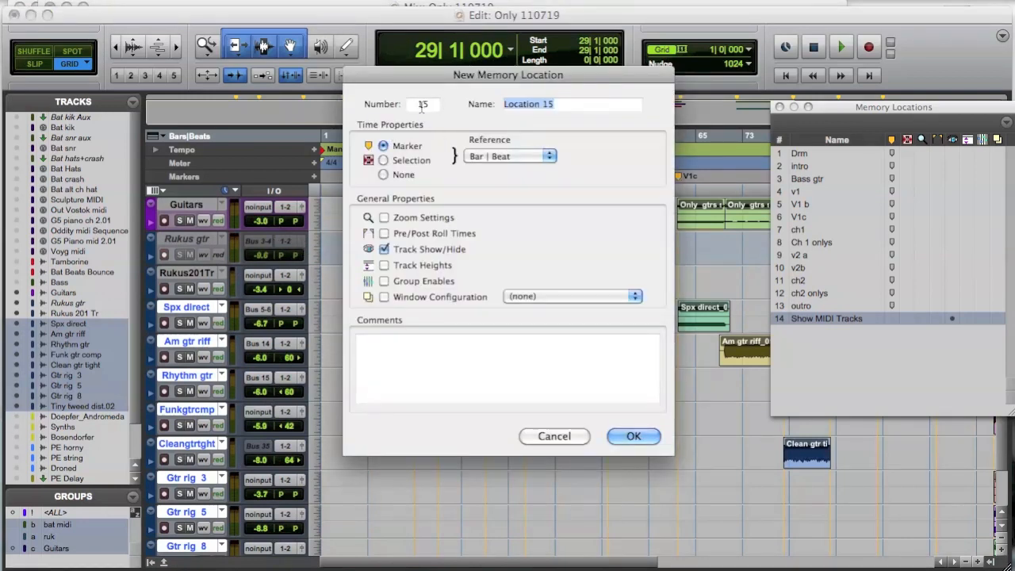
# Step: Name the new location 'Show Guitars', keeping Track Show/Hide ticked, and confirm it
pyautogui.write('Show Guitars')
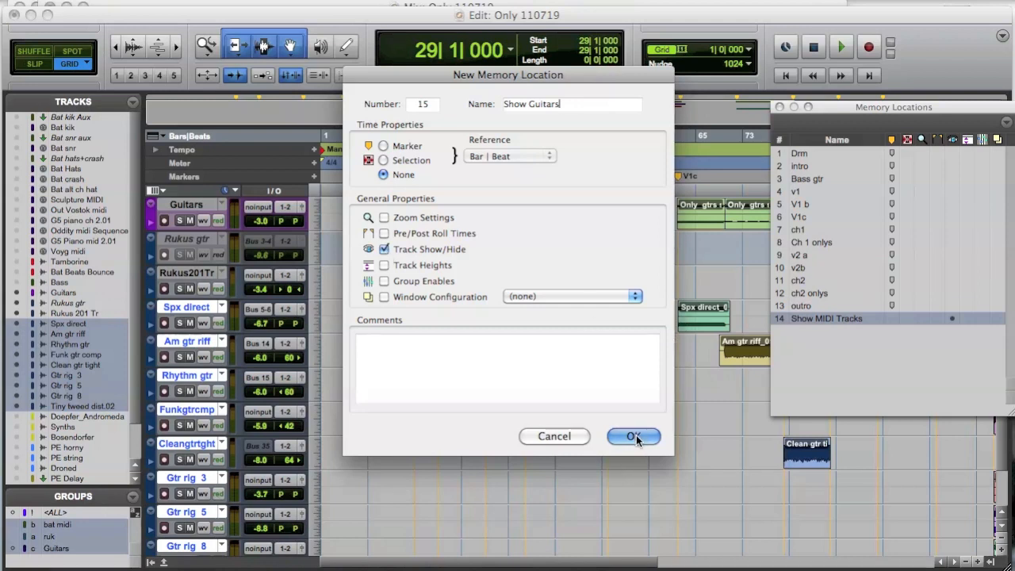
pyautogui.click(632, 436)
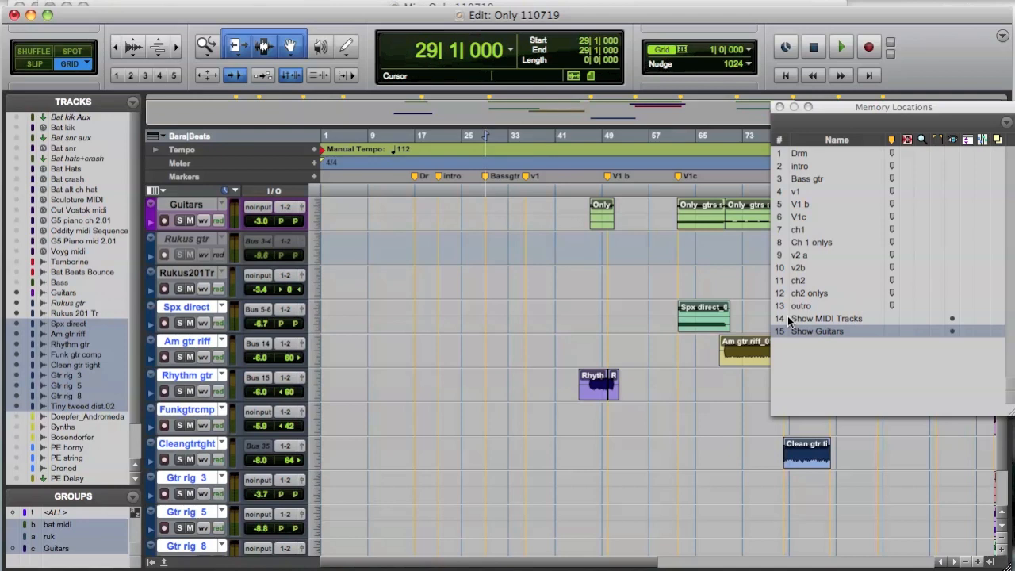
pyautogui.click(826, 317)
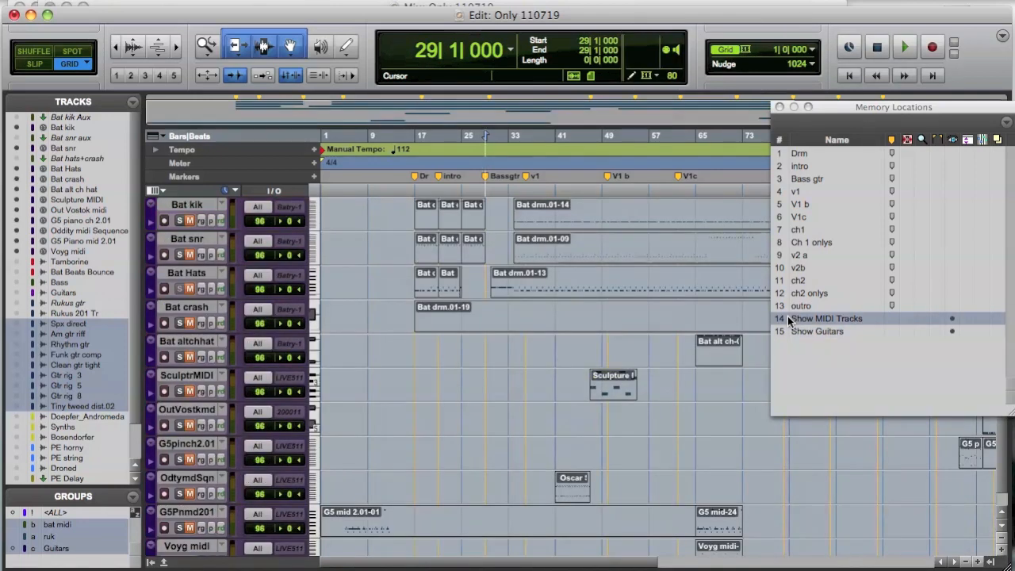
pyautogui.click(817, 332)
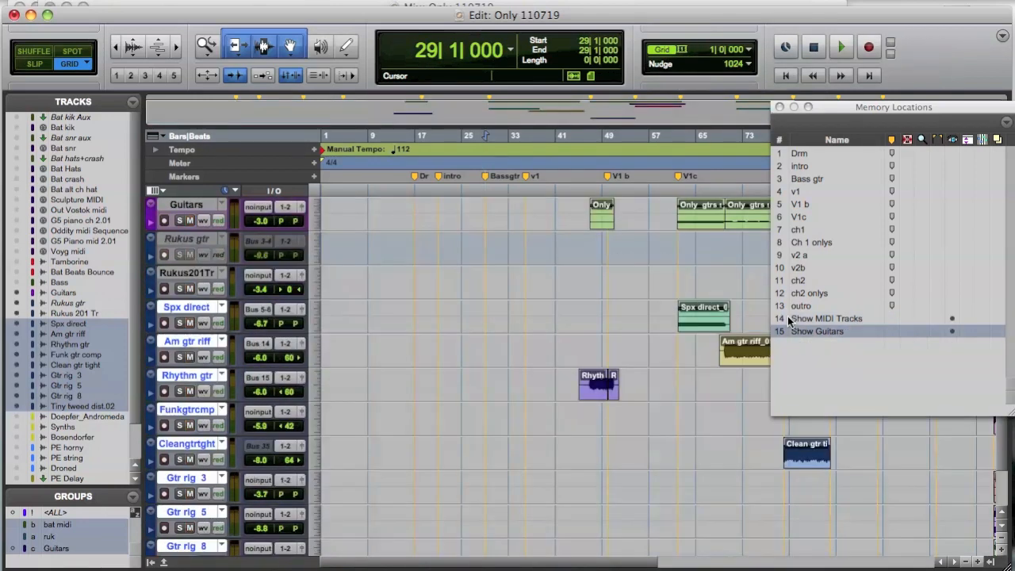